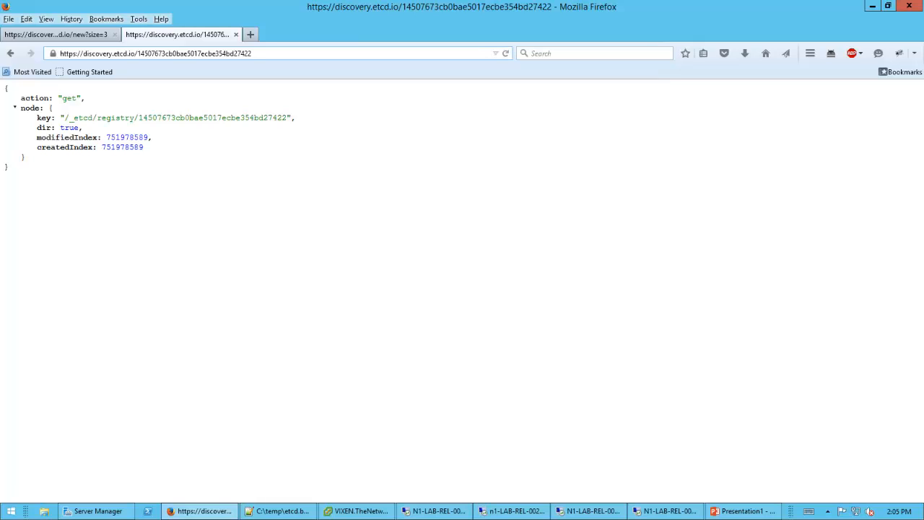
# Copy the cluster's discovery token URL into etcd.bat's etcd command and matching choco install etcd line.
pyautogui.click(253, 53)
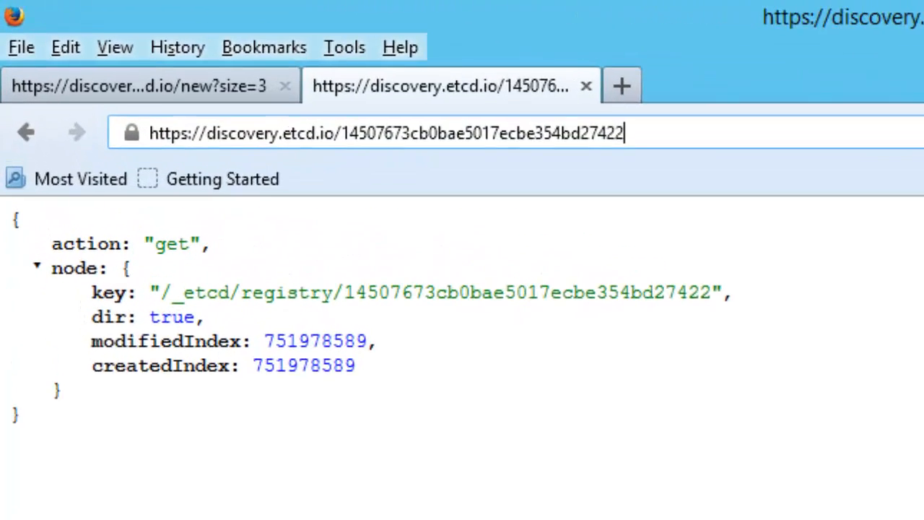
pyautogui.click(144, 85)
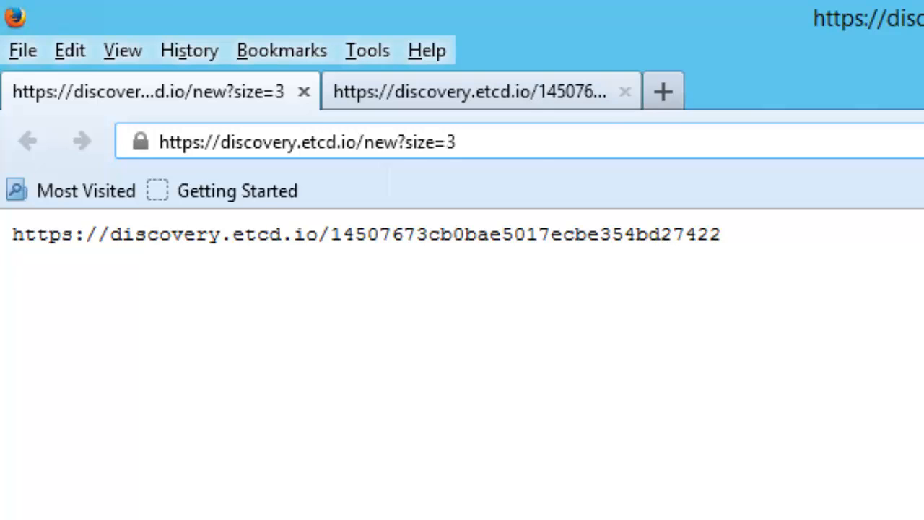
pyautogui.click(480, 91)
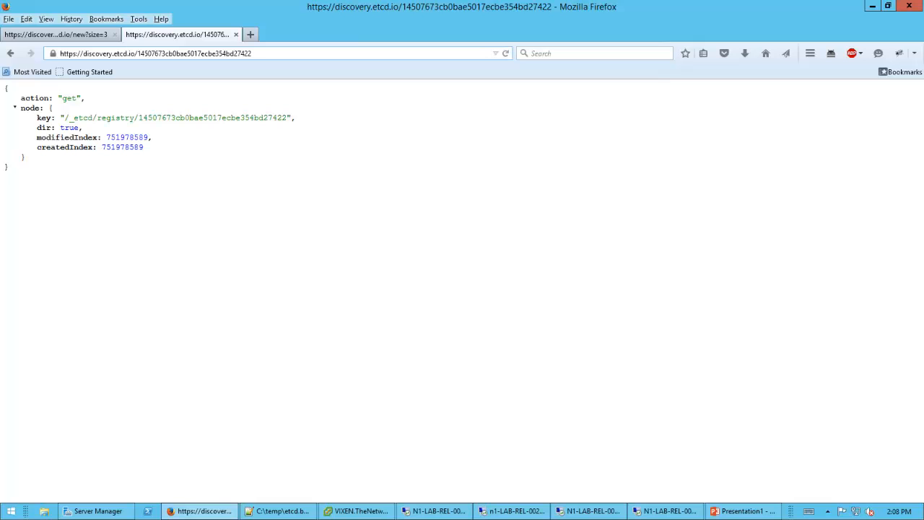
pyautogui.click(277, 511)
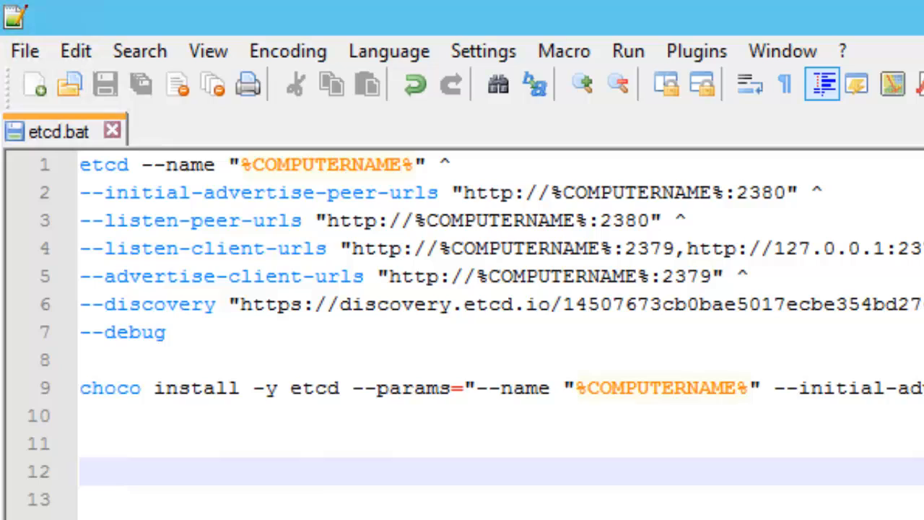
pyautogui.doubleClick(401, 388)
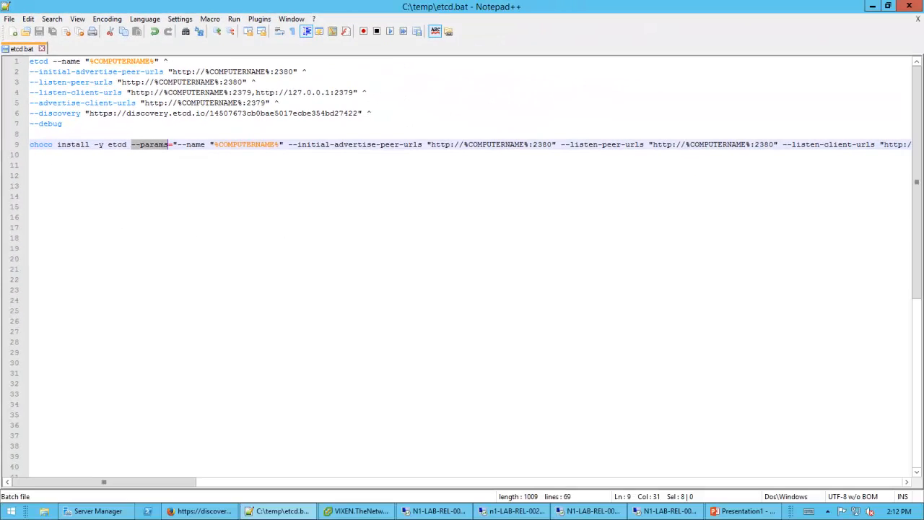
pyautogui.hscroll(3)
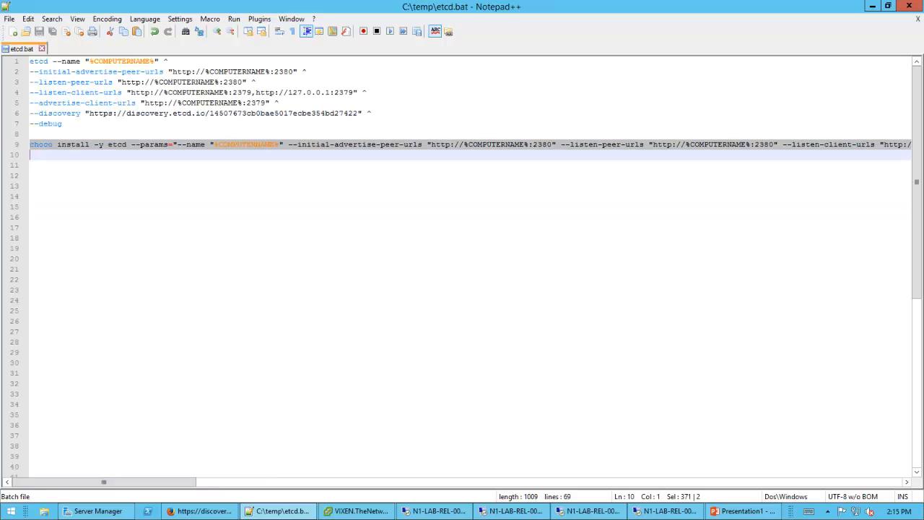
pyautogui.click(434, 511)
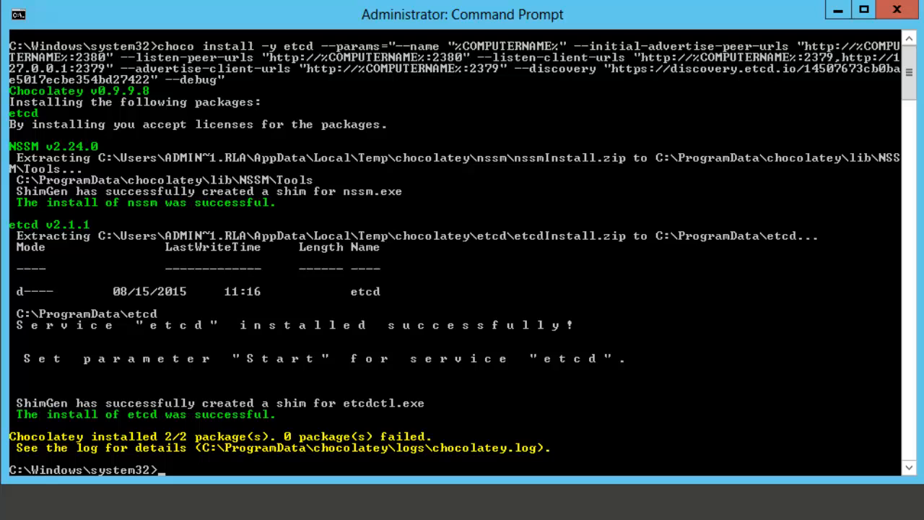
# Query the etcd service status with sc query etcd and begin typing nssm edit etcd.
pyautogui.write('sc query et')
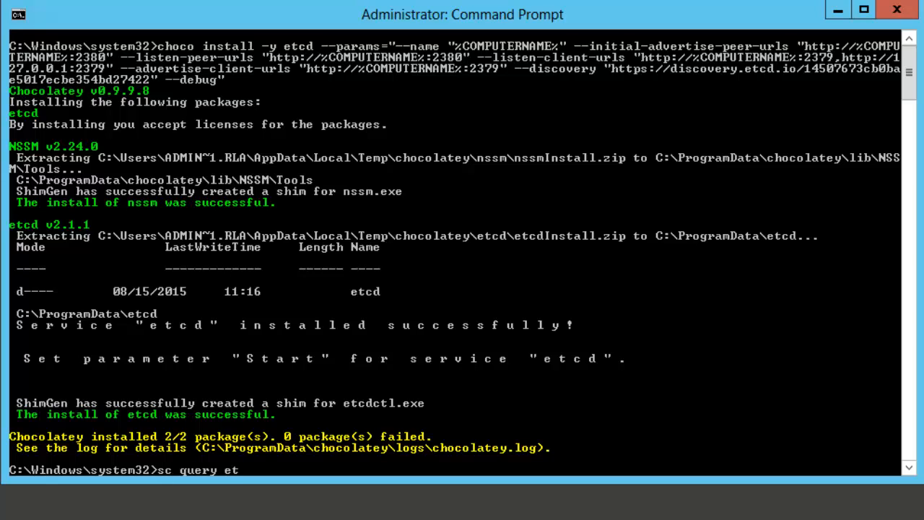
pyautogui.press('Enter')
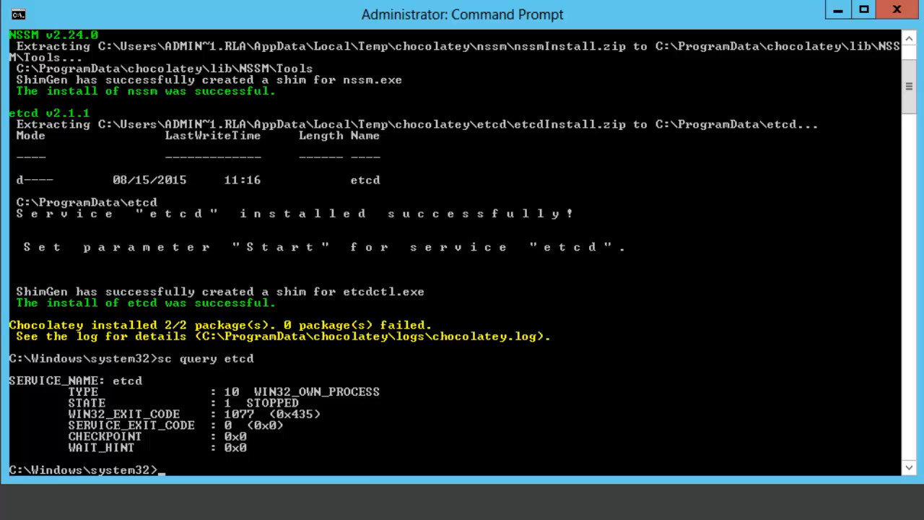
pyautogui.write('nssm edit e')
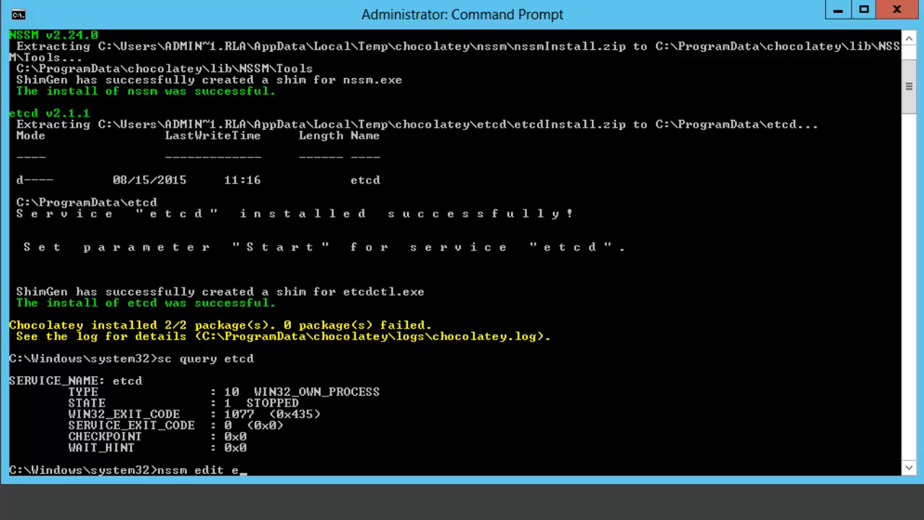
pyautogui.press('Enter')
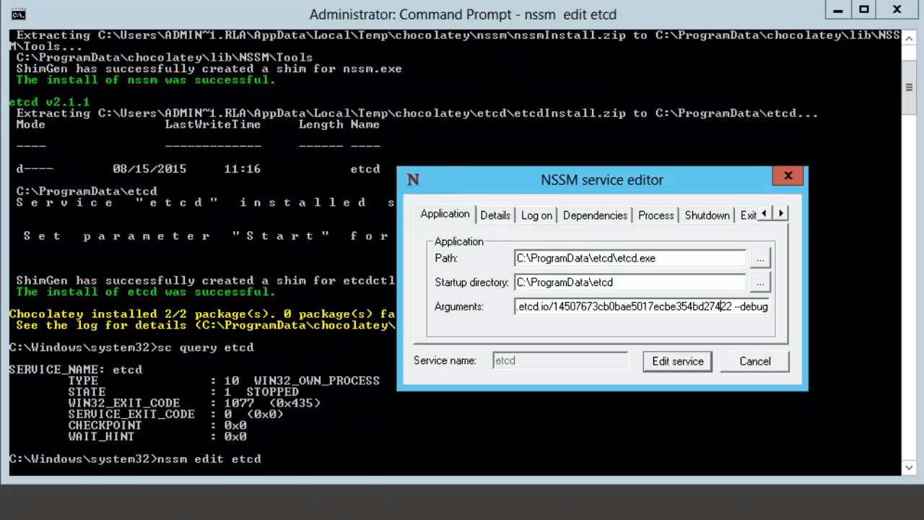
pyautogui.click(754, 361)
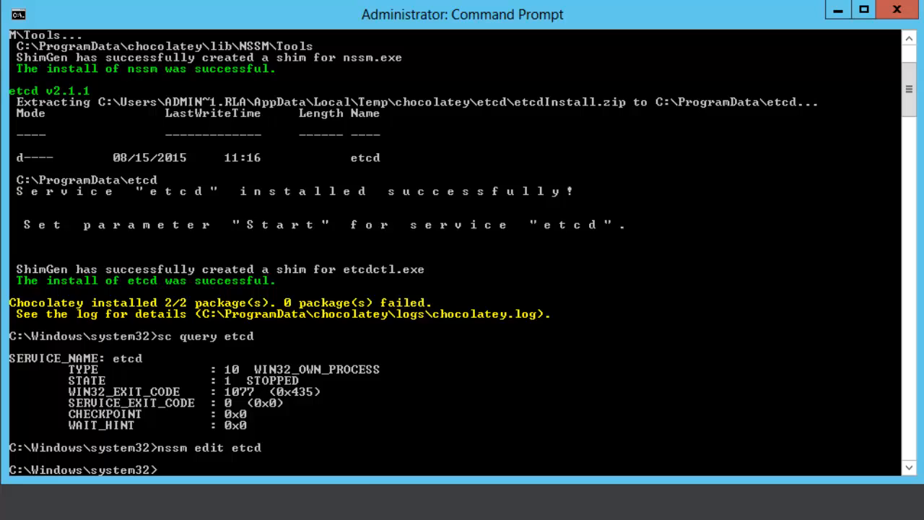
# Start the etcd service with sc start etcd and reopen its NSSM service editor.
pyautogui.write('sc')
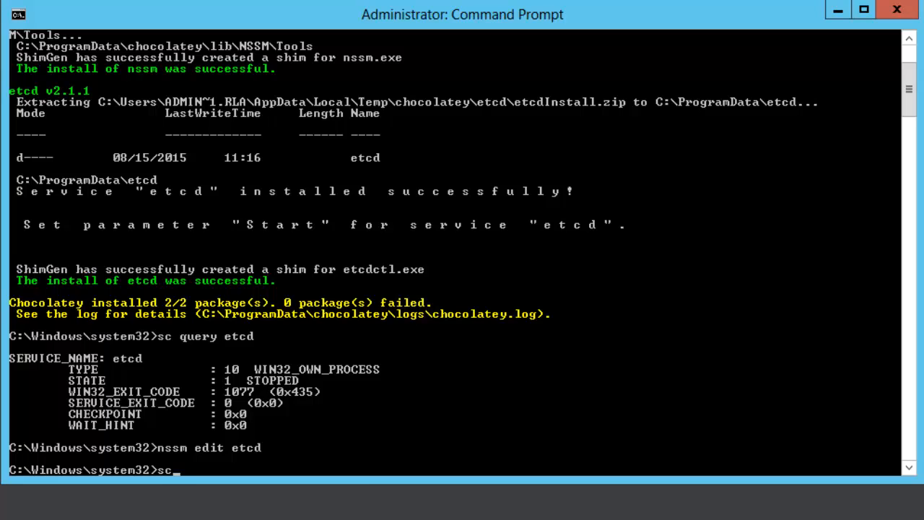
pyautogui.write('start etcd')
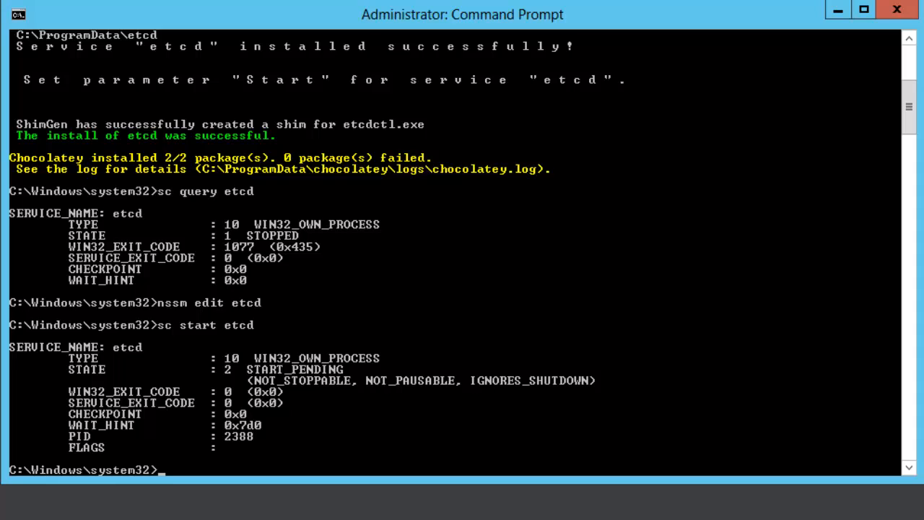
pyautogui.write('nssm edit etcd')
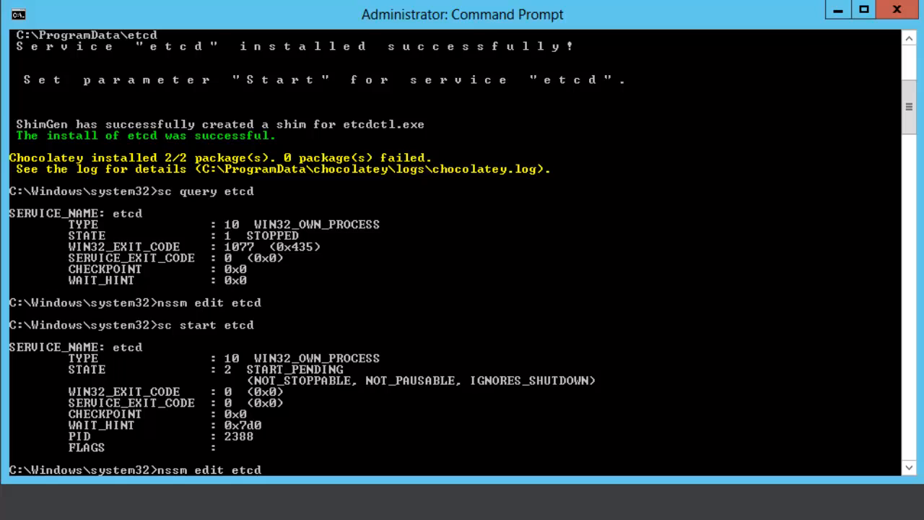
pyautogui.press('Enter')
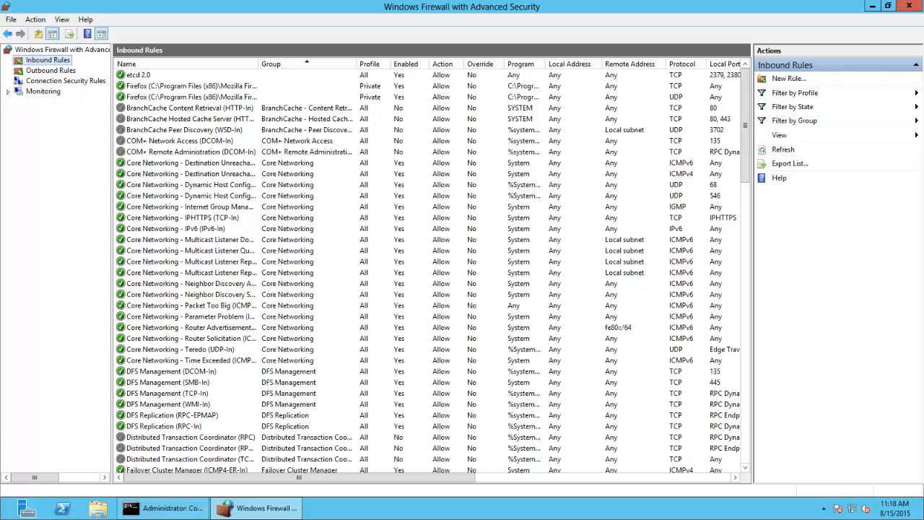
# Inspect the etcd 2.0 inbound rule's properties, confirming it is enabled and allowing connections.
pyautogui.doubleClick(185, 74)
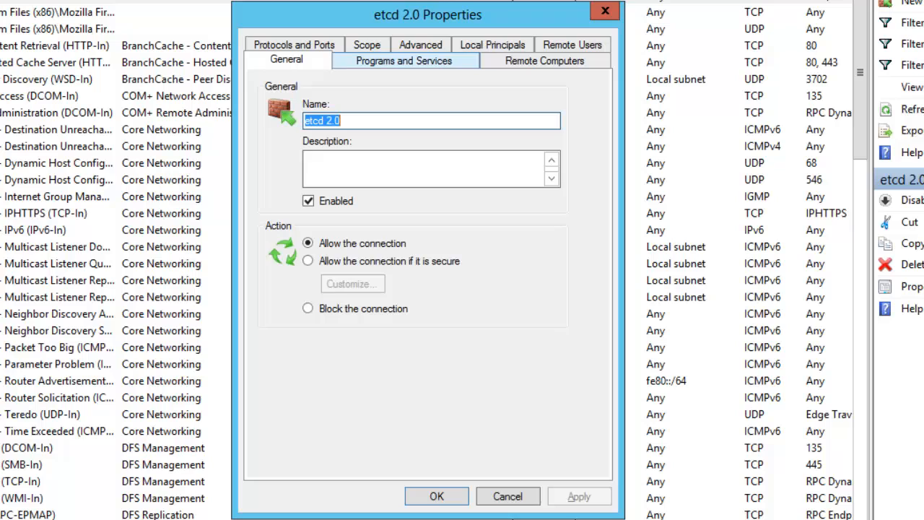
pyautogui.click(294, 44)
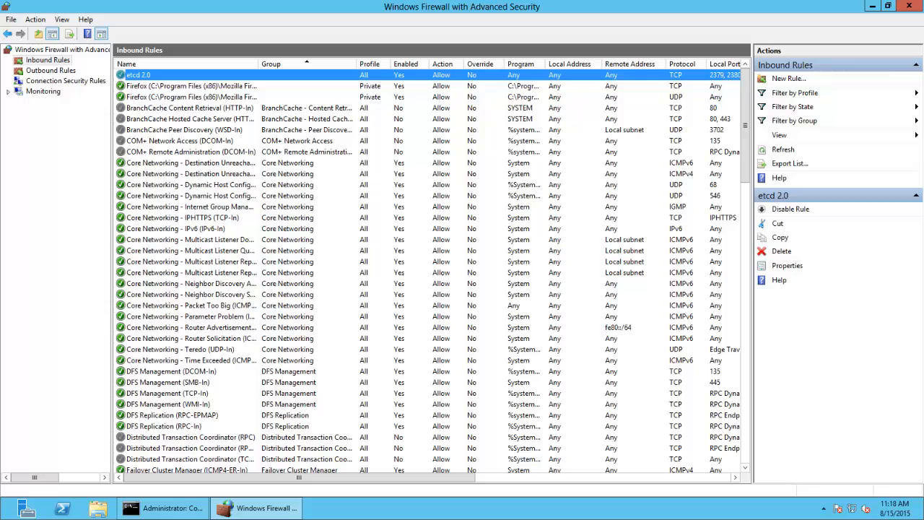
pyautogui.click(162, 508)
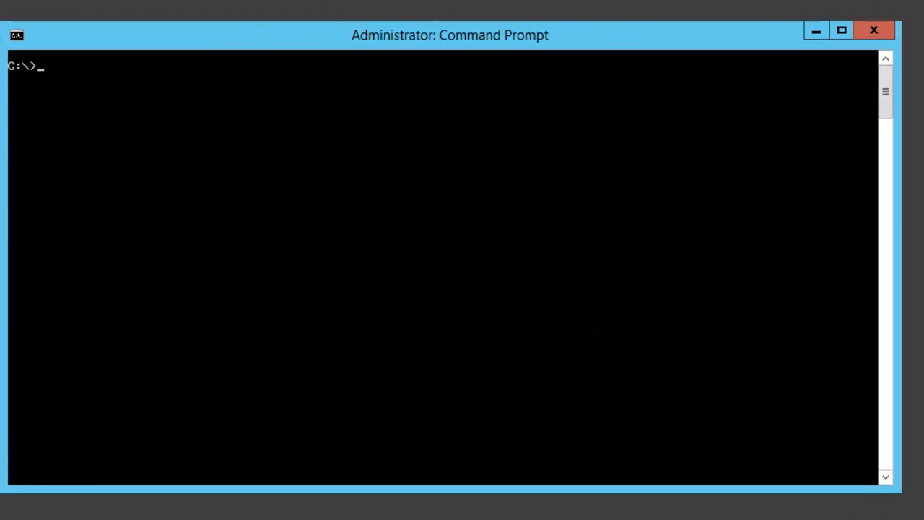
# Set etcd key foo to bar with etcdctl set, then start an ls listing.
pyautogui.write('etcdctl set')
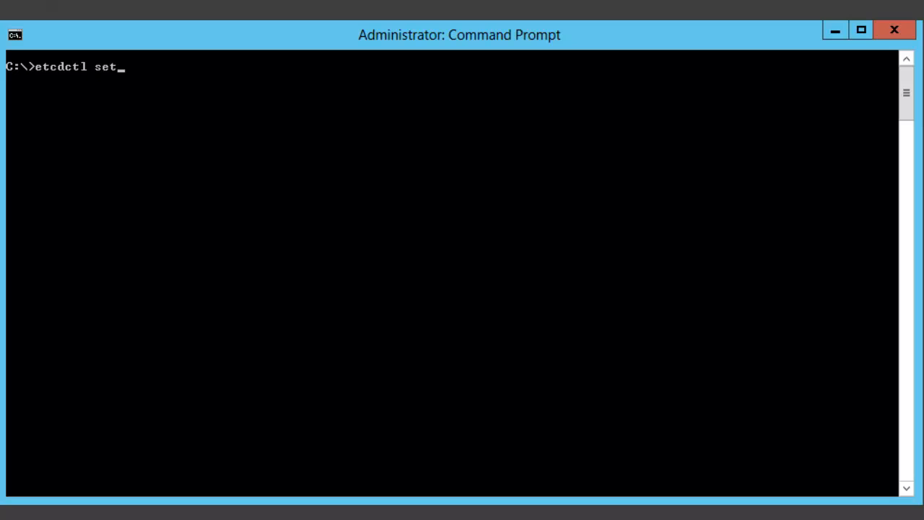
pyautogui.write('foo bar')
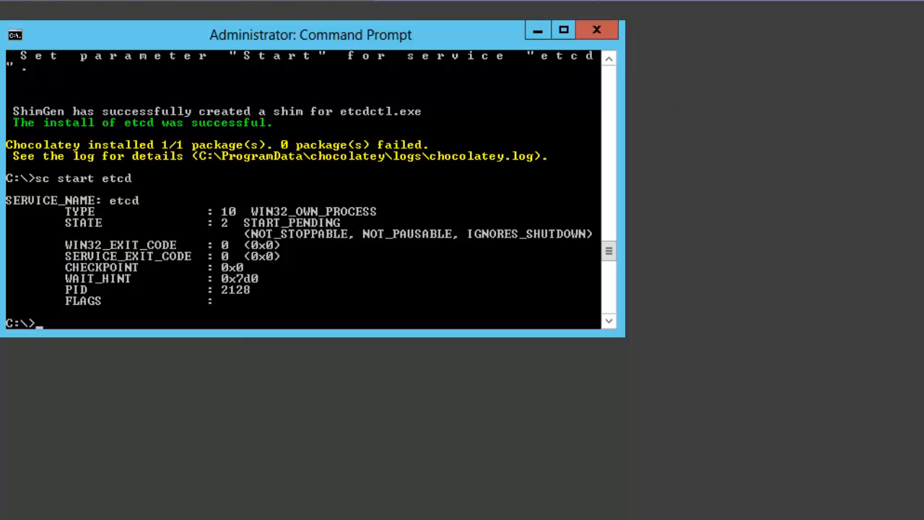
pyautogui.write('ls')
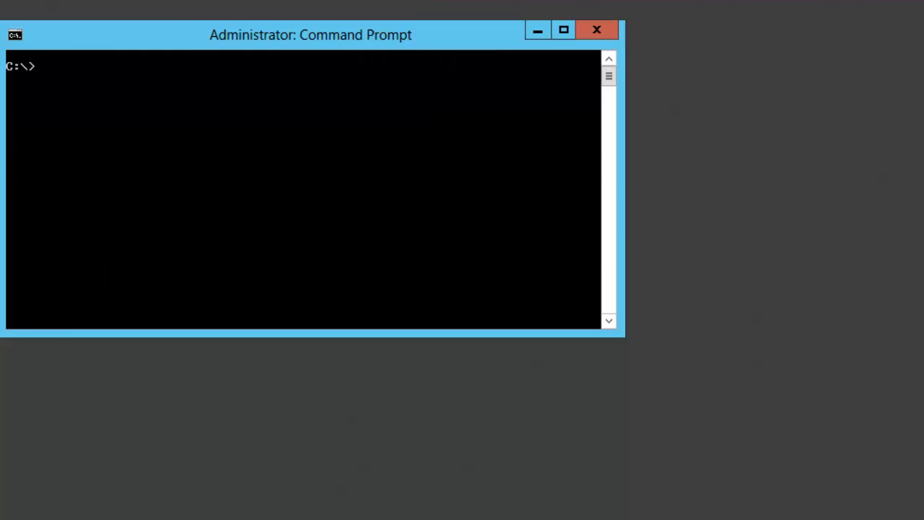
# Read key foo back with etcdctl get foo and view etcdctl 2.1.1 usage text.
pyautogui.write('etcdctl')
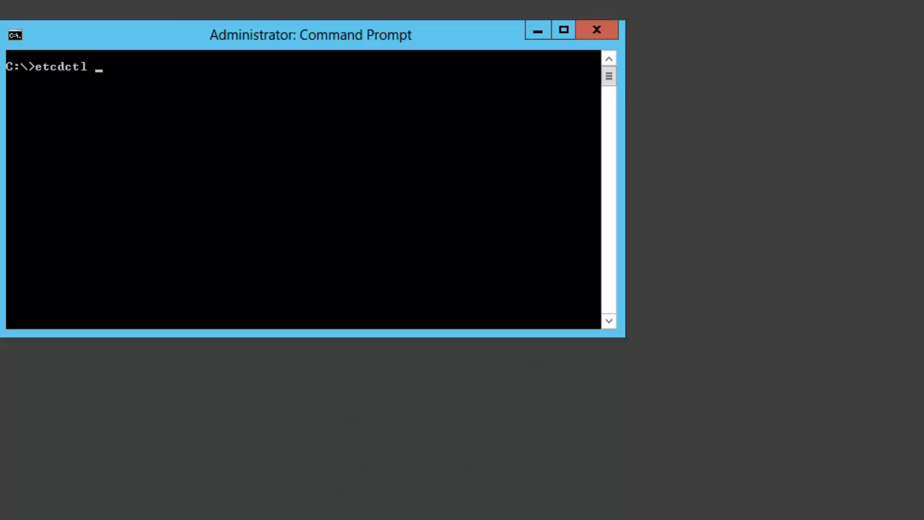
pyautogui.write('get foo')
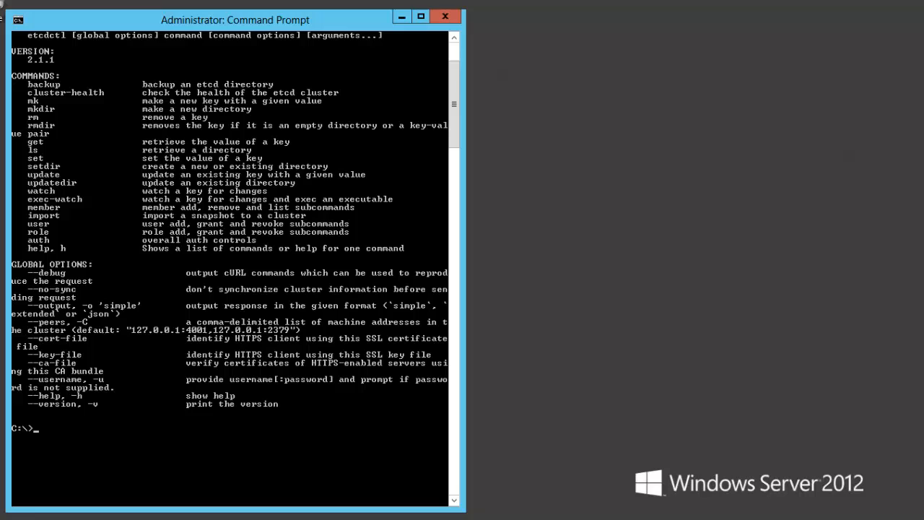
pyautogui.write('etcd')
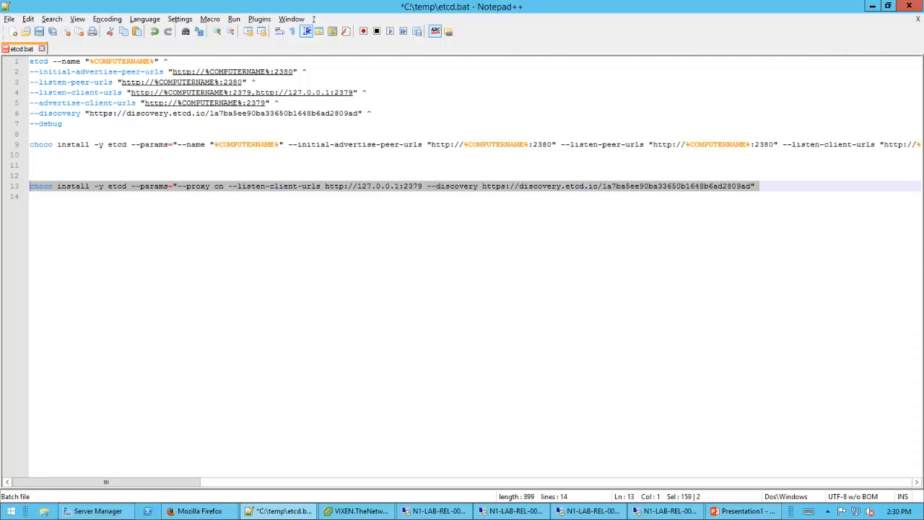
# Verify the discovery page lists nodes N1-LAB-REL-001 to 003 before moving to the fourth node.
pyautogui.click(199, 512)
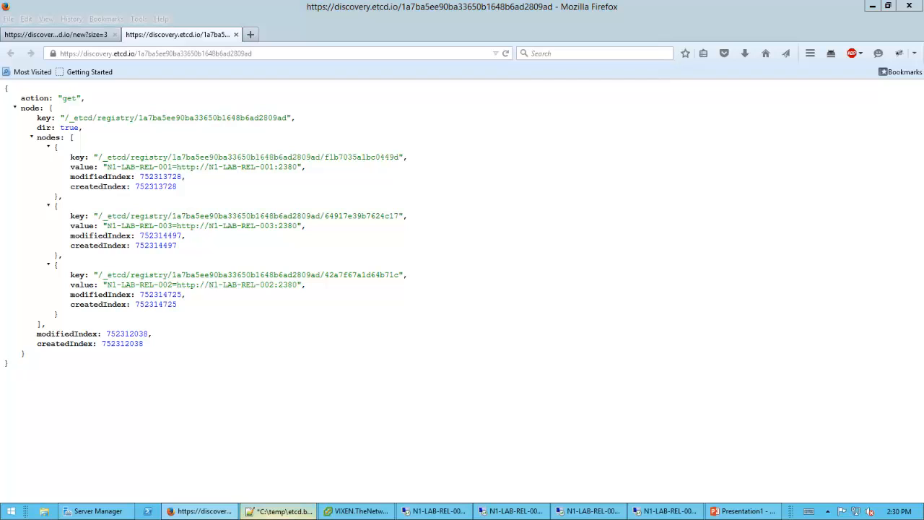
pyautogui.click(280, 511)
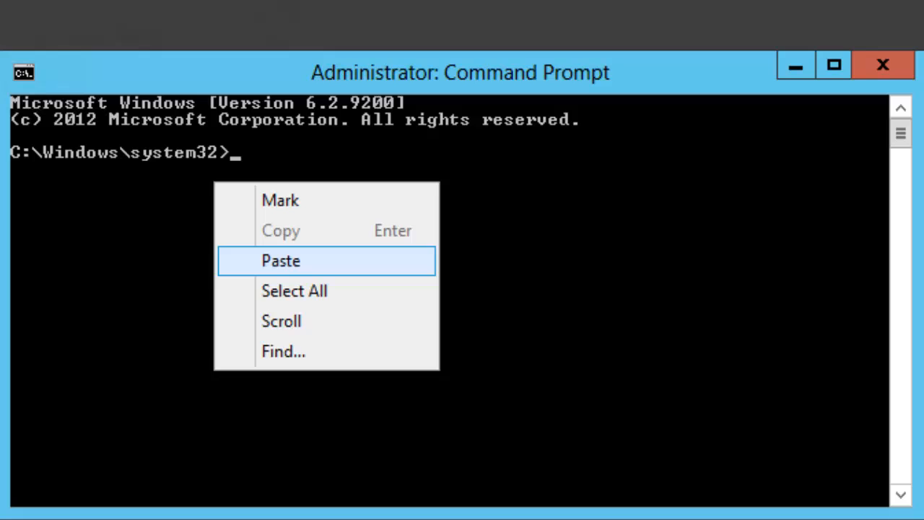
# Paste and run the proxy-mode choco install etcd command on the fourth node.
pyautogui.click(280, 261)
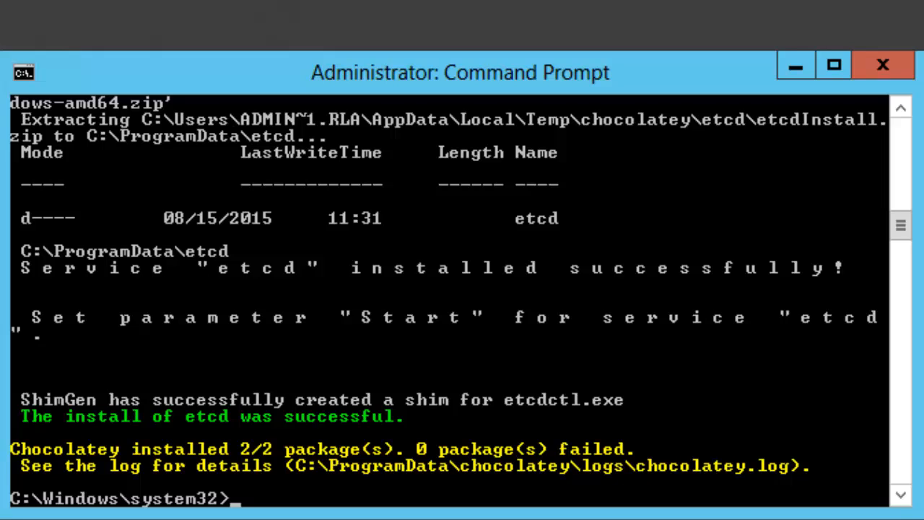
# Start and query the proxy node's etcd service, confirming etcdctl lists /foo and returns bar.
pyautogui.write('sc')
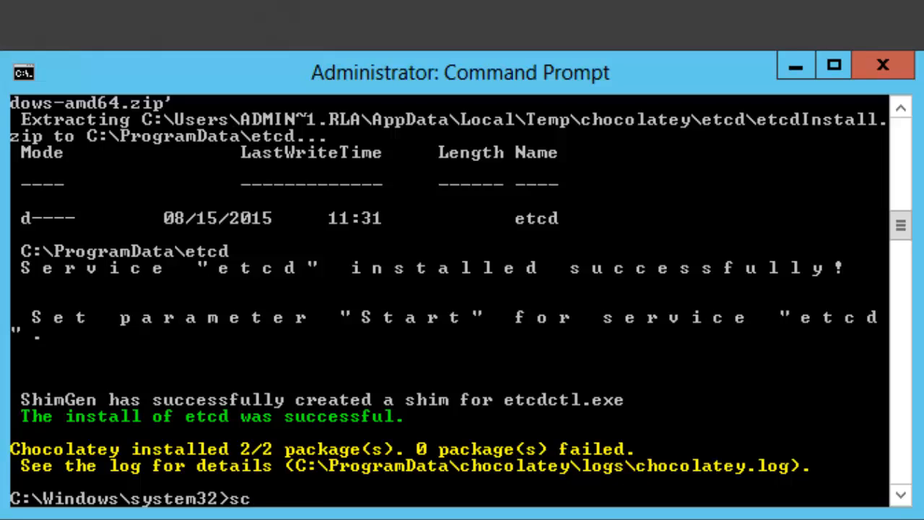
pyautogui.write('start etcd')
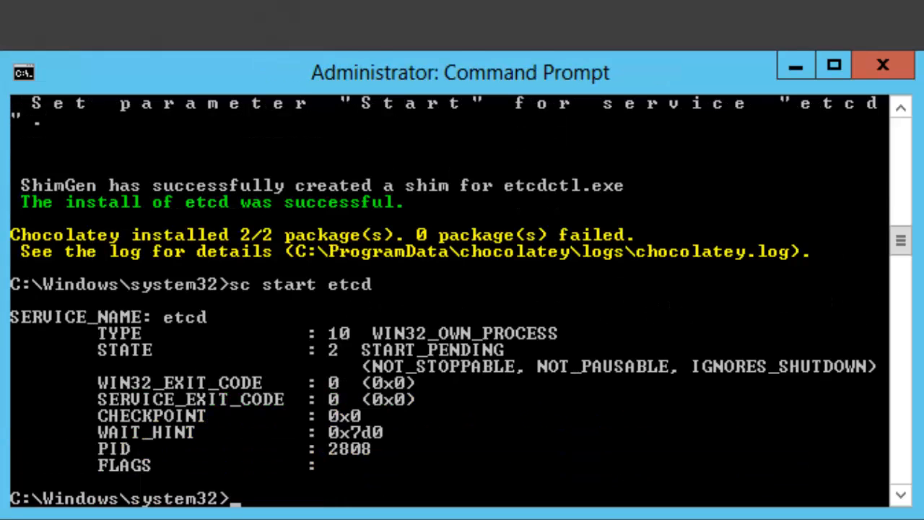
pyautogui.write('sc query etcd')
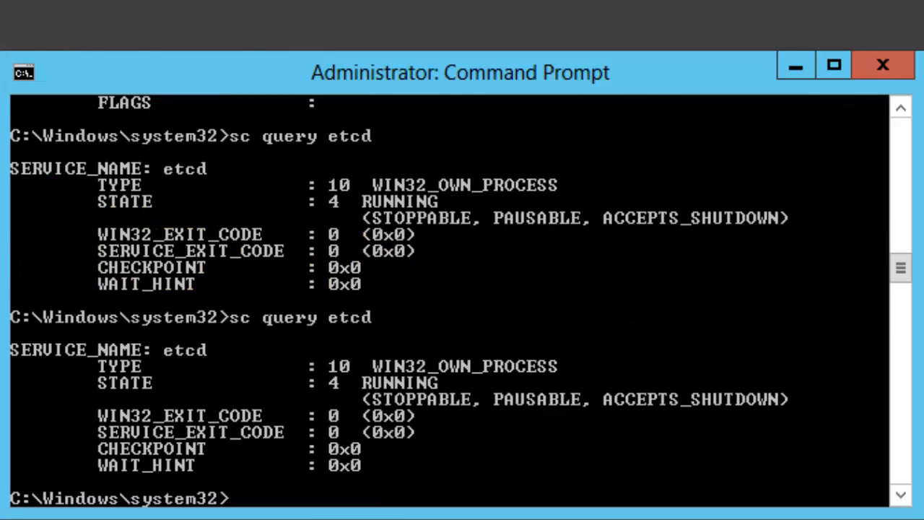
pyautogui.write('etcdctl')
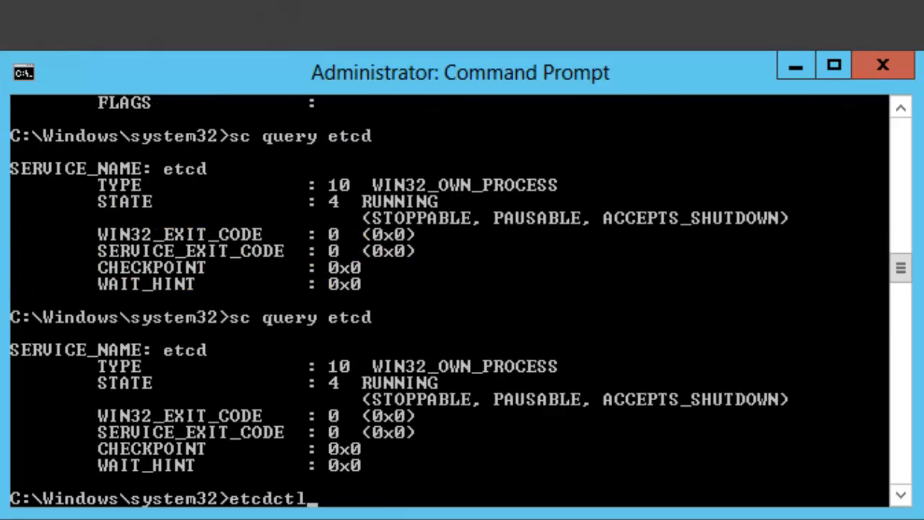
pyautogui.write('ls')
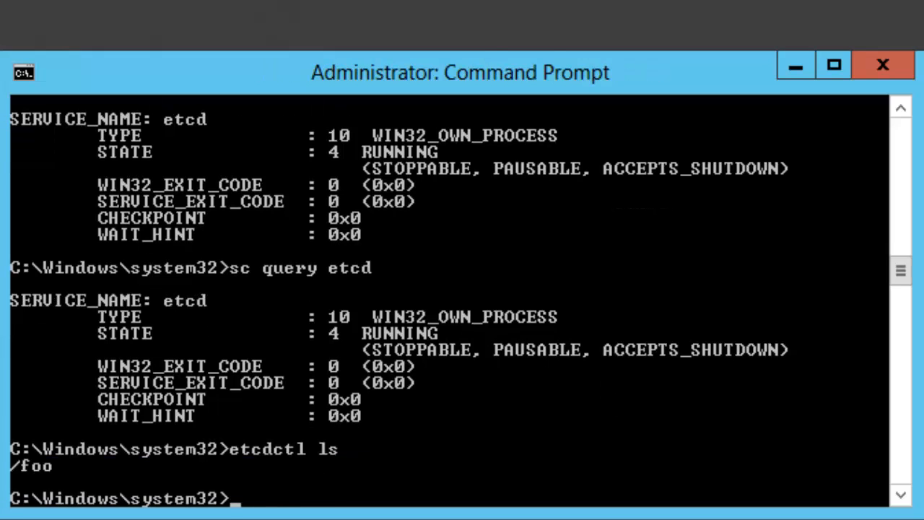
pyautogui.write('etcdctl get foo')
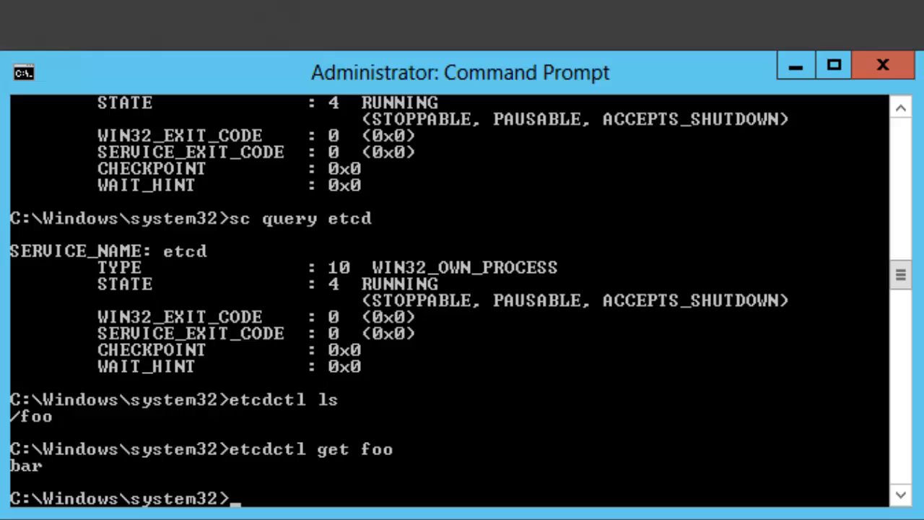
pyautogui.click(833, 65)
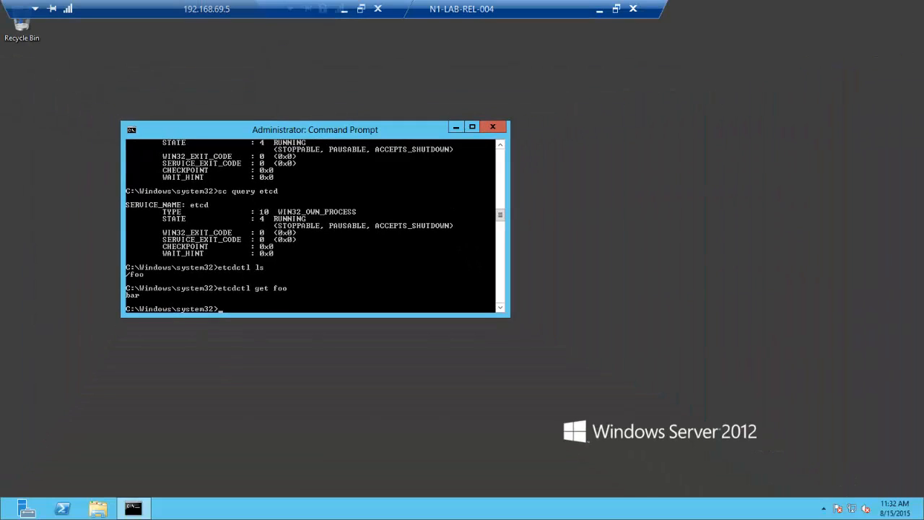